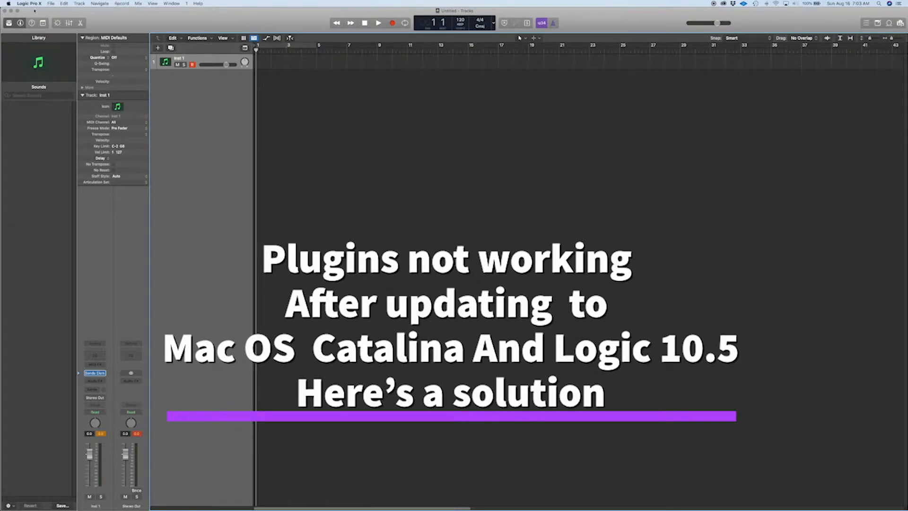
Bring up the Plug-in Manager from Logic Pro X > Preferences, listing all installed plug-ins.
{"action": "left_click", "coordinate": [63, 3]}
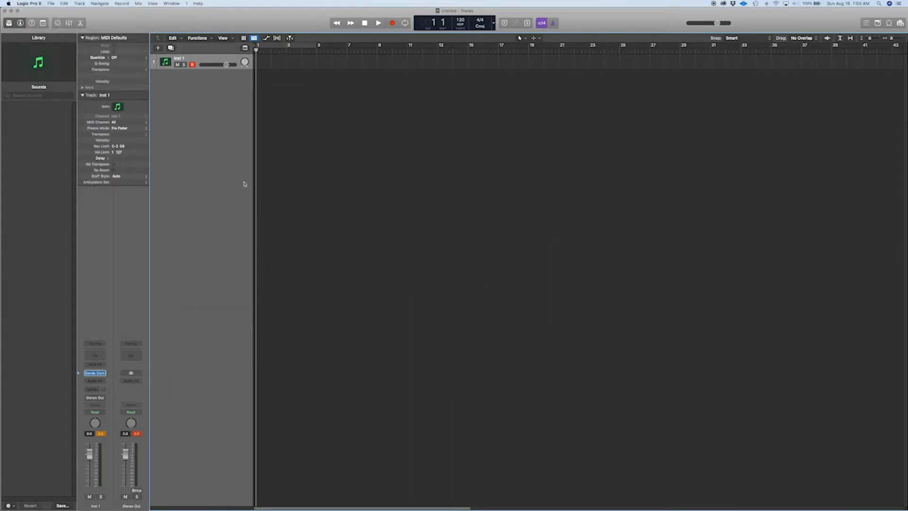
{"action": "left_click", "coordinate": [29, 4]}
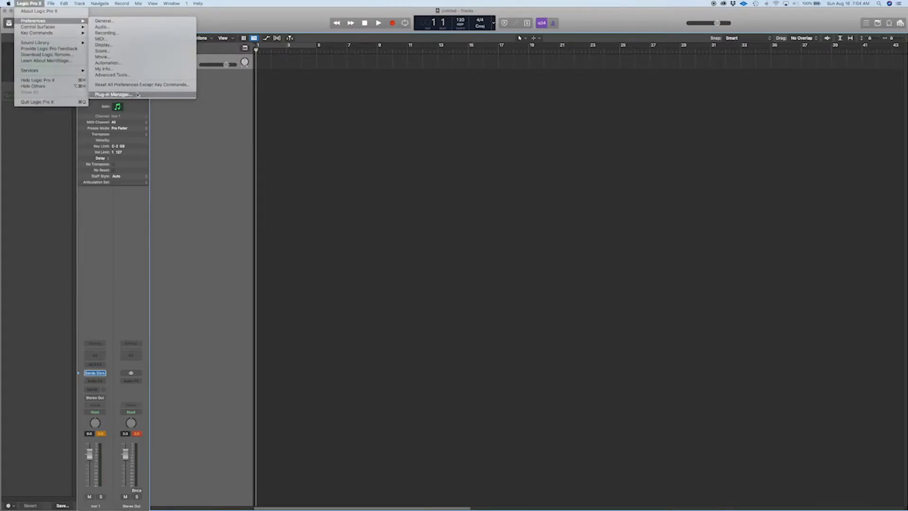
{"action": "left_click", "coordinate": [113, 95]}
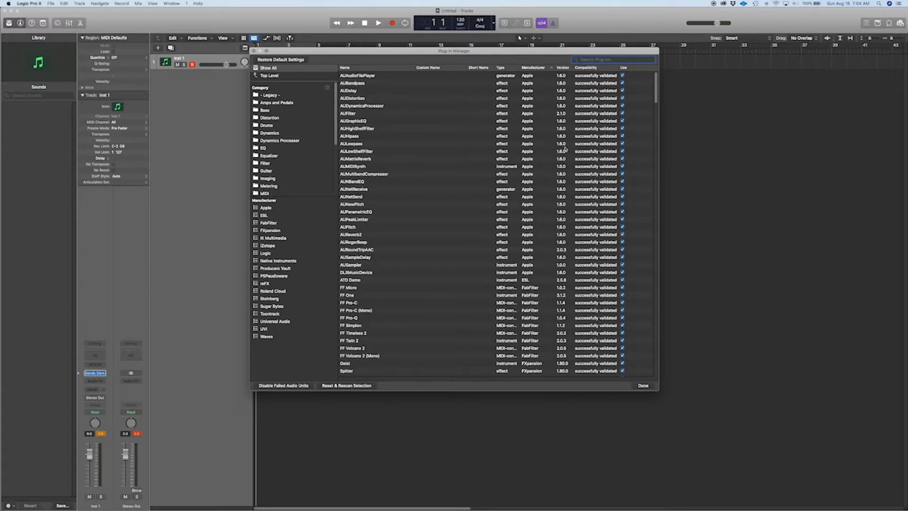
Filter the plug-in list by 'pro' to the Producers Vault instruments and start selecting them.
{"action": "type", "text": "producer"}
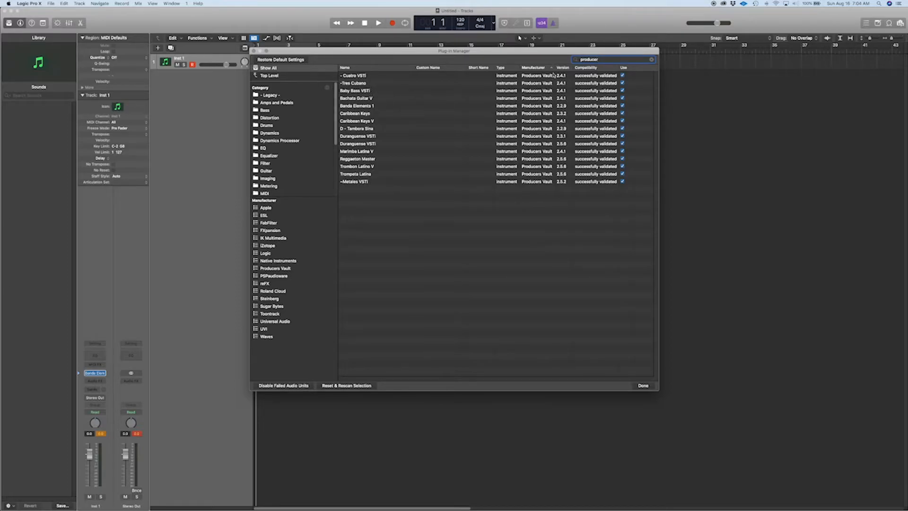
{"action": "left_click", "coordinate": [405, 75]}
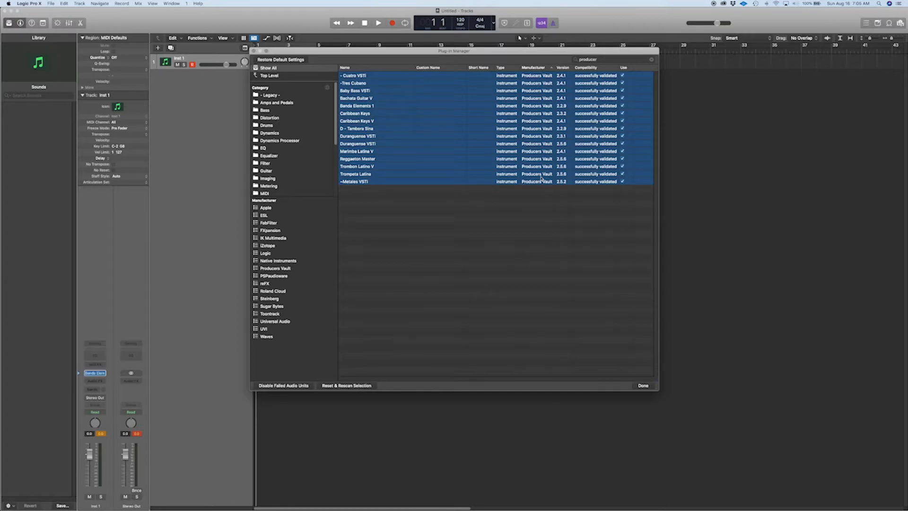
{"action": "mouse_move", "coordinate": [571, 143]}
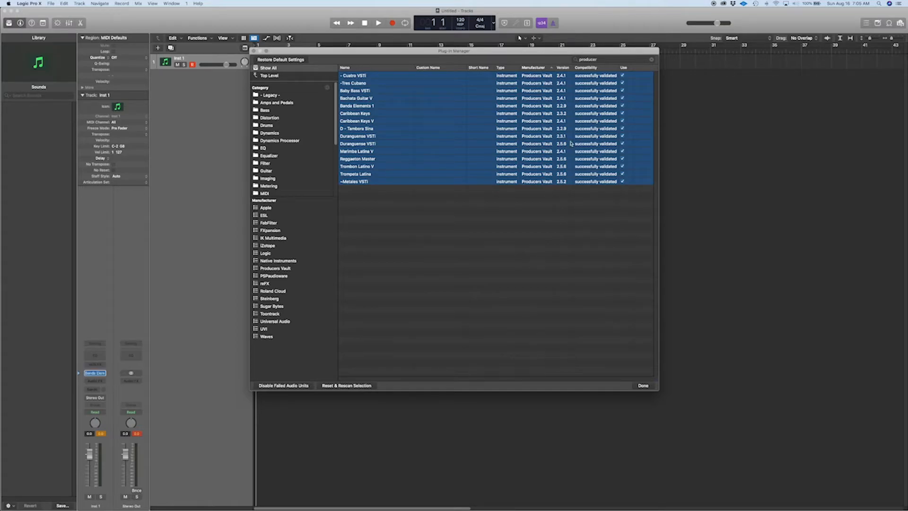